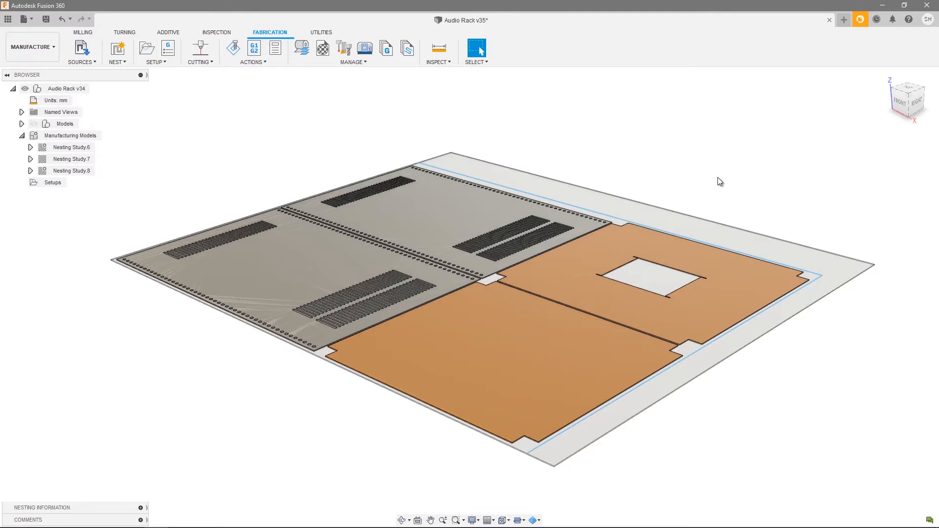
{"action": "mouse_move", "coordinate": [170, 187]}
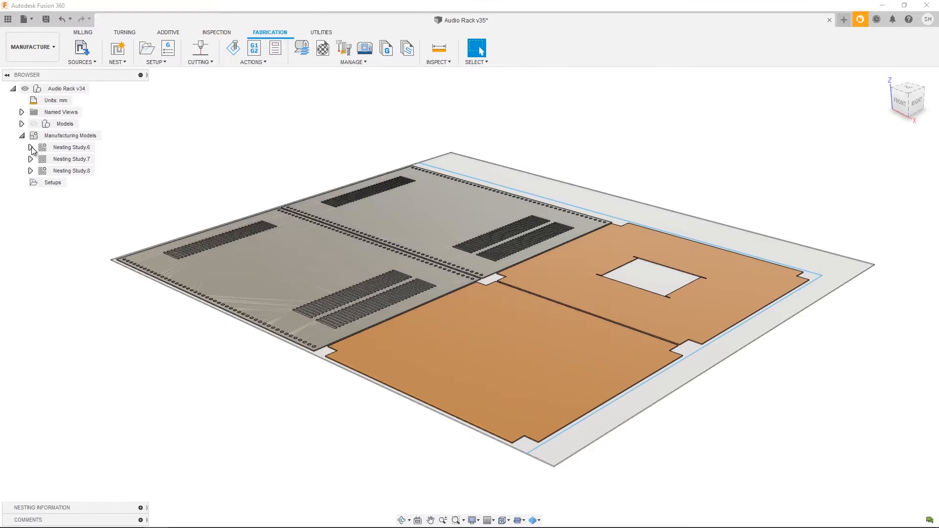
- Expand Nesting Study.6 in the Browser to show its nests and sheets
{"action": "left_click", "coordinate": [30, 147]}
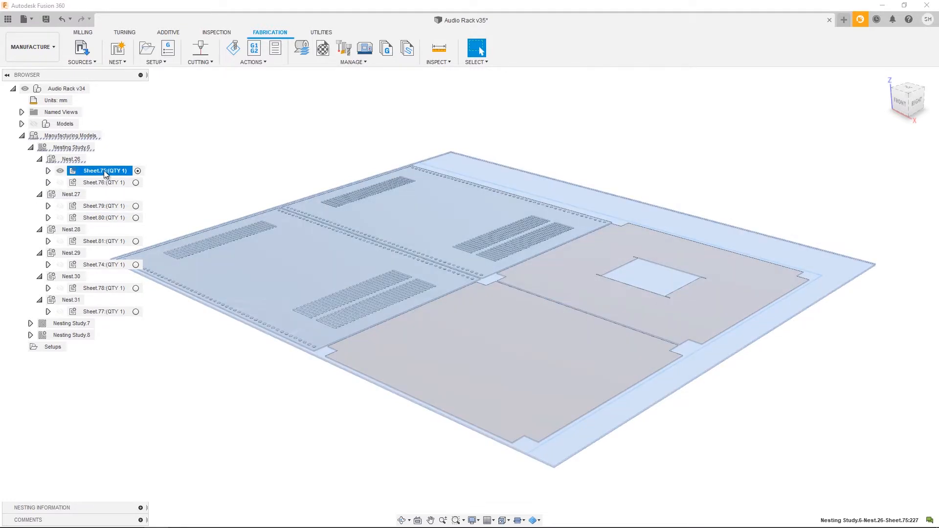
{"action": "right_click", "coordinate": [101, 171]}
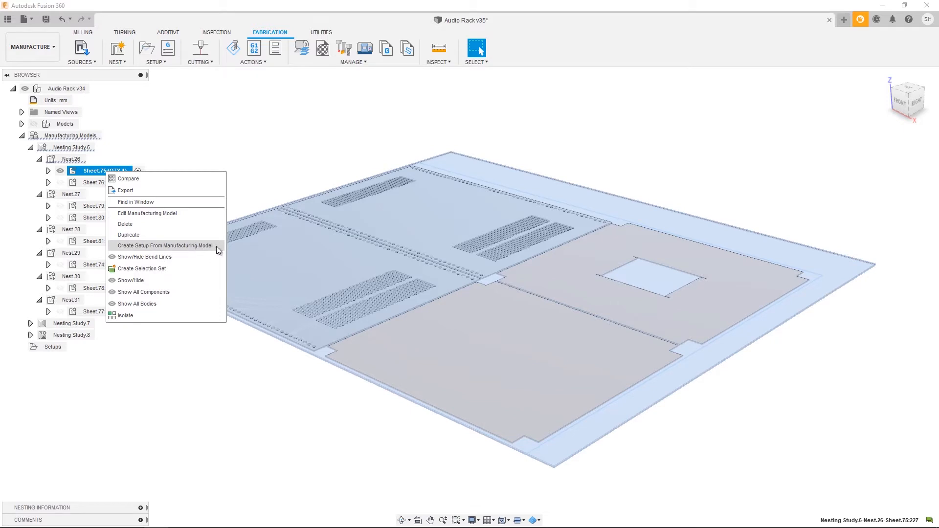
{"action": "mouse_move", "coordinate": [167, 249]}
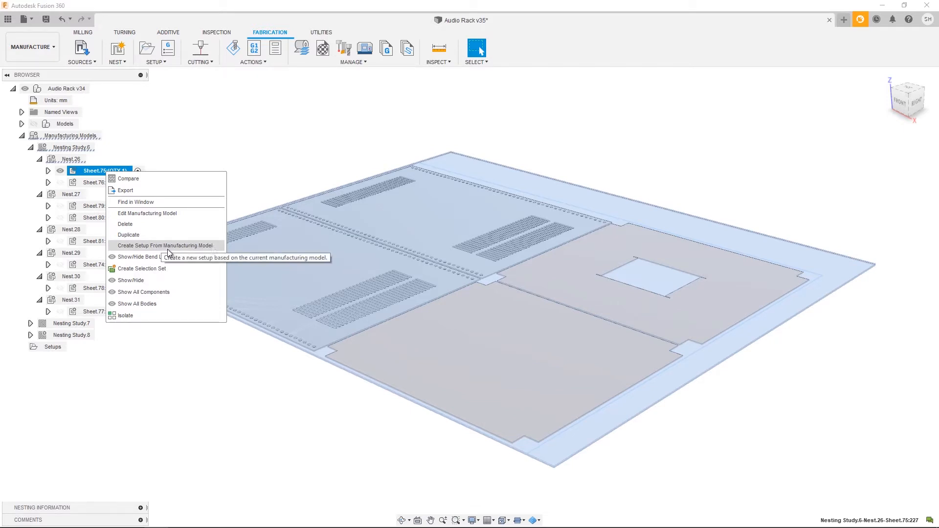
{"action": "mouse_move", "coordinate": [205, 251]}
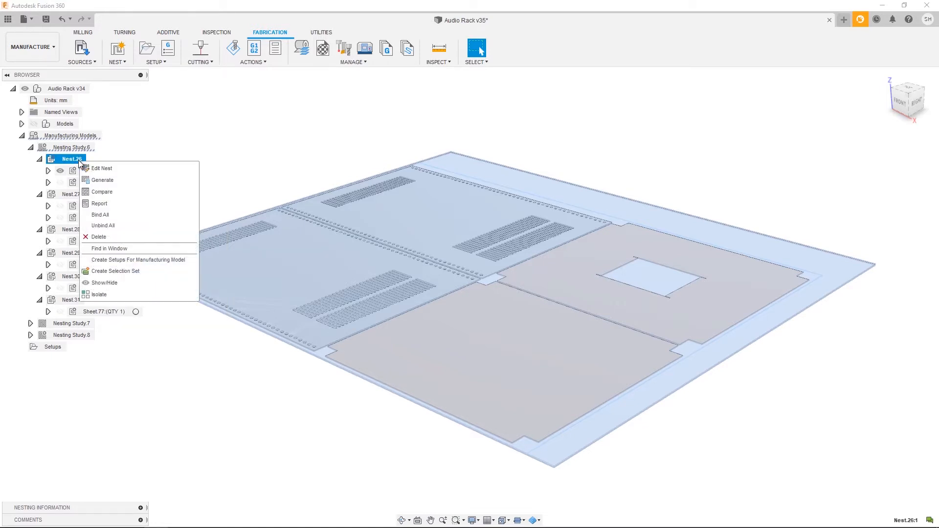
{"action": "mouse_move", "coordinate": [152, 263]}
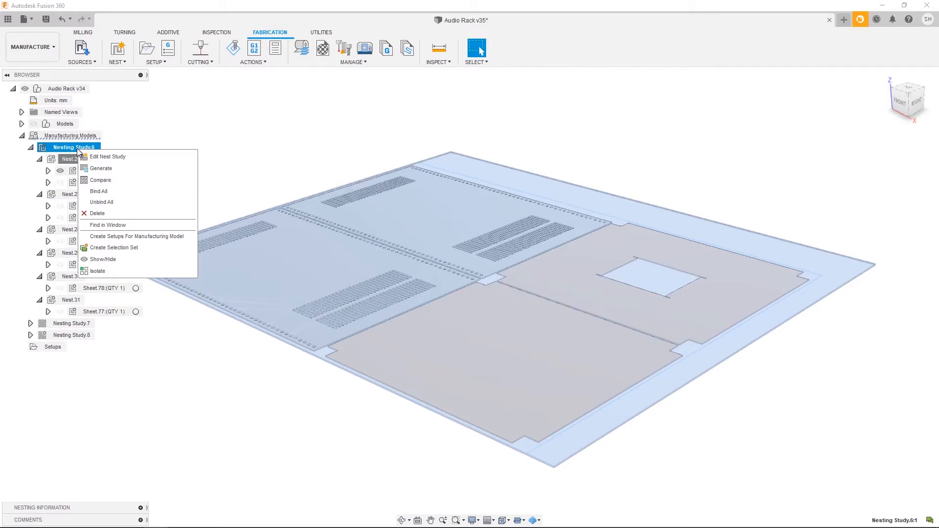
{"action": "mouse_move", "coordinate": [161, 240]}
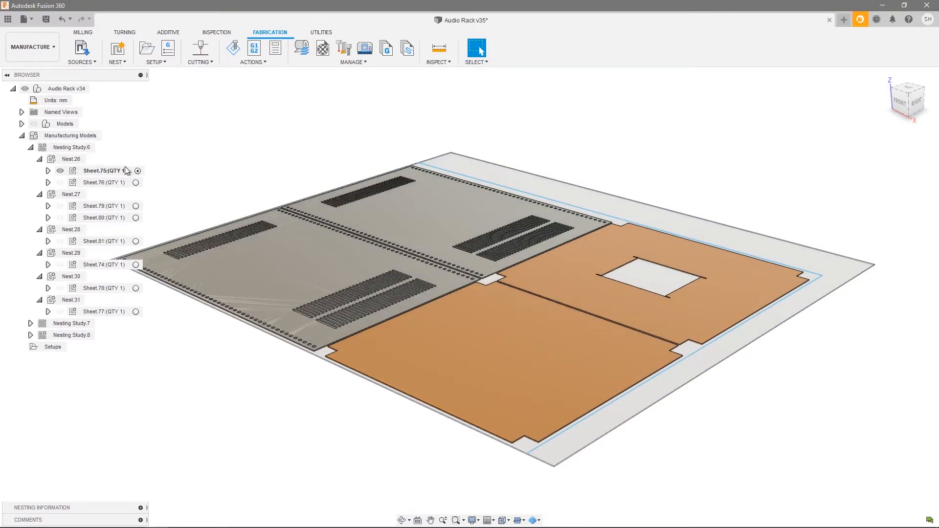
- Create a setup from Sheet.75's manufacturing model, confirm Cutting, and show its 1400 × 1200 × 2 mm stock
{"action": "right_click", "coordinate": [102, 170]}
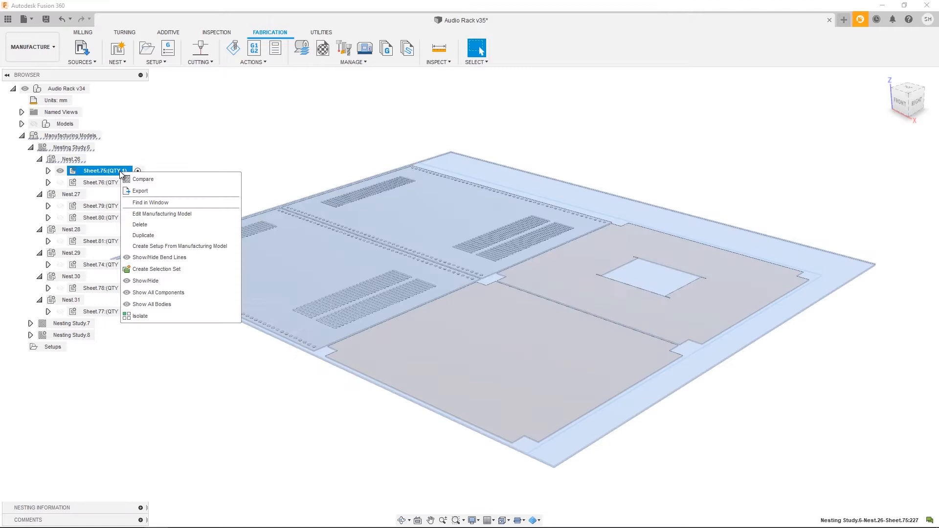
{"action": "mouse_move", "coordinate": [180, 246]}
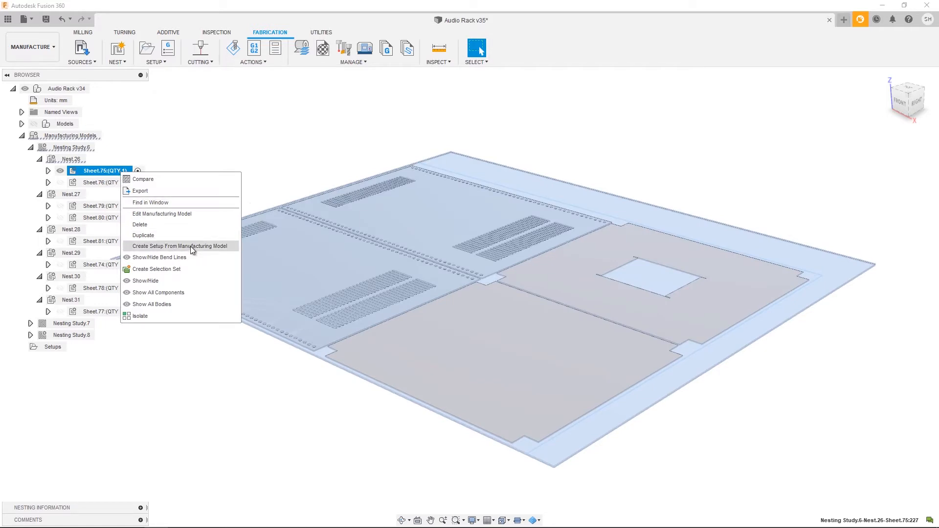
{"action": "left_click", "coordinate": [178, 245]}
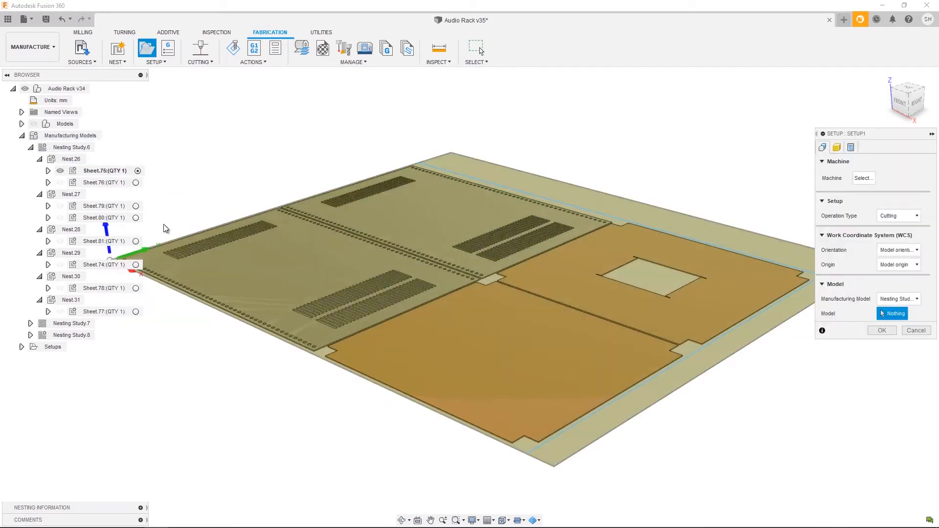
{"action": "mouse_move", "coordinate": [898, 215]}
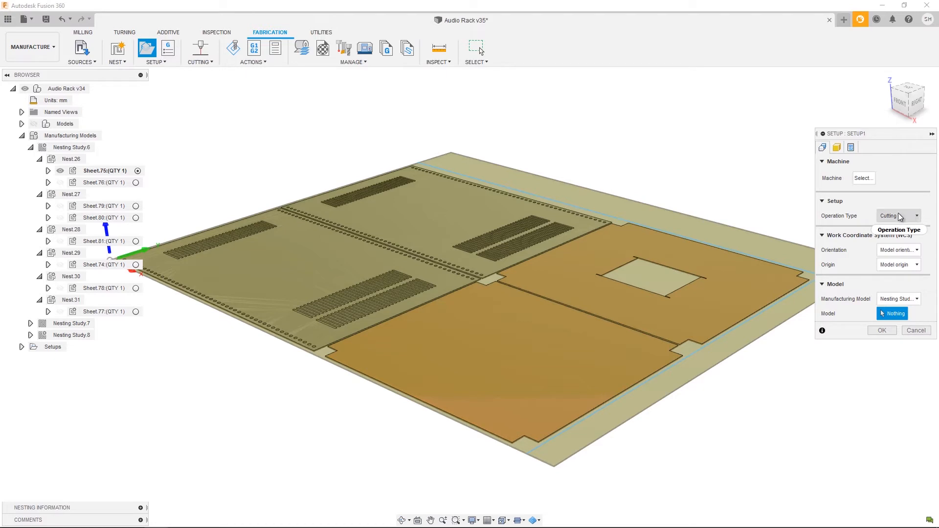
{"action": "left_click", "coordinate": [898, 215]}
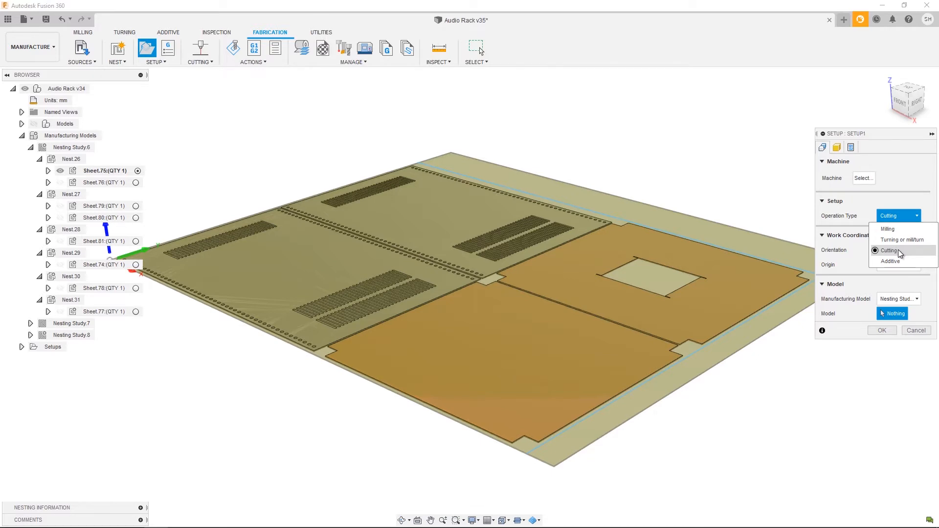
{"action": "mouse_move", "coordinate": [888, 229]}
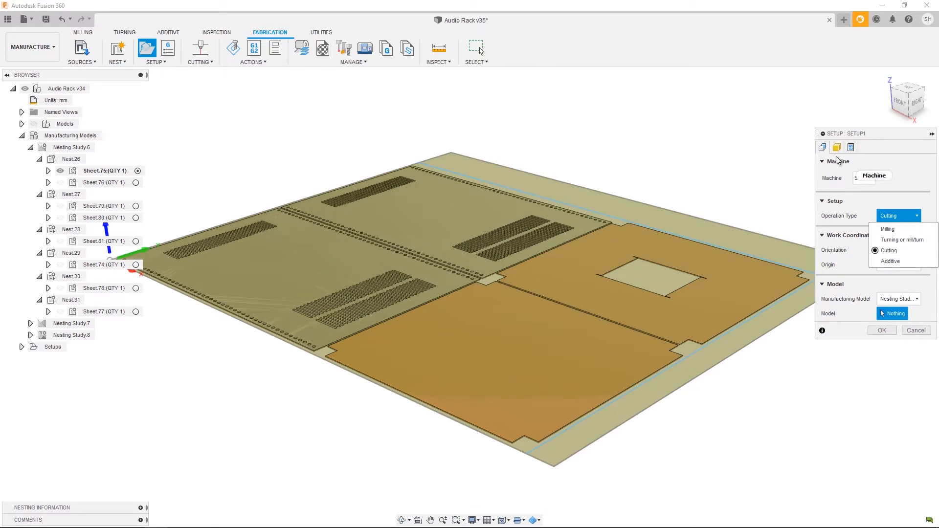
{"action": "left_click", "coordinate": [836, 147]}
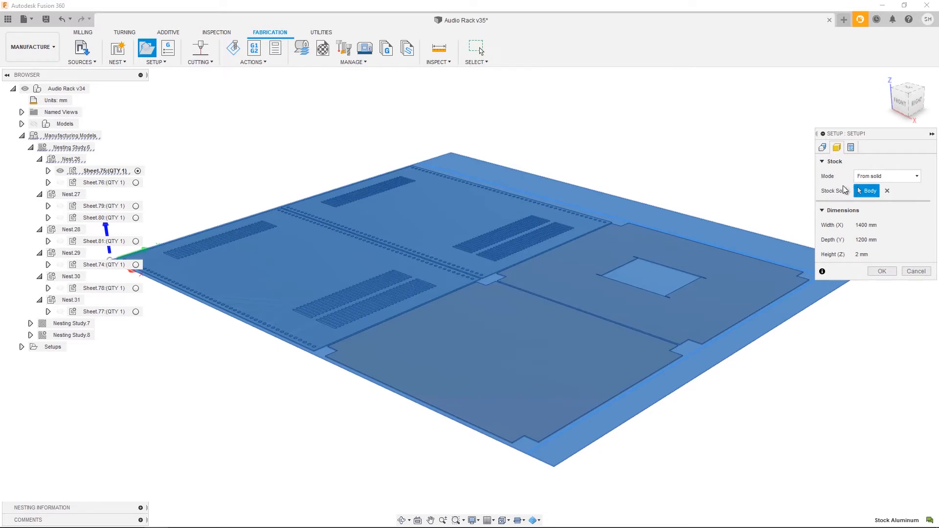
{"action": "mouse_move", "coordinate": [868, 191]}
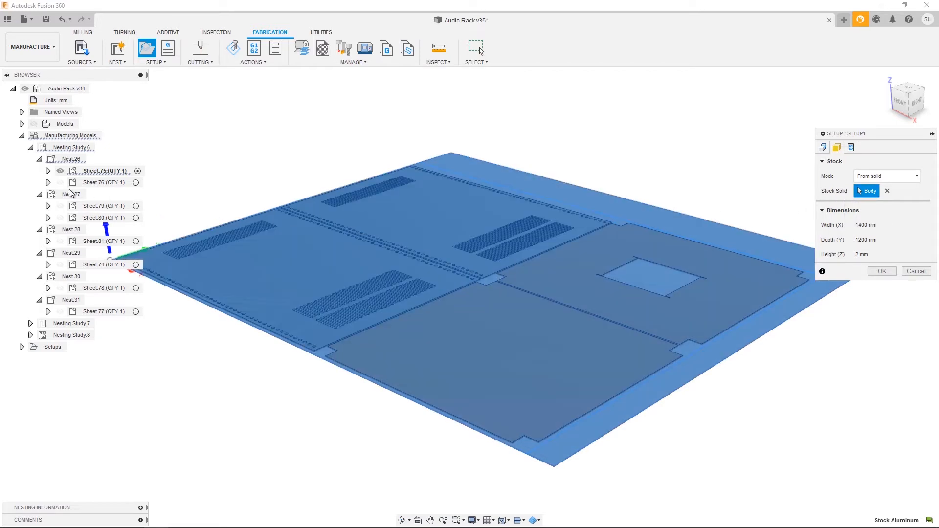
- Use Sheet.75's Stock Aluminum body as the Stock Solid and accept Setup1
{"action": "left_click", "coordinate": [49, 170]}
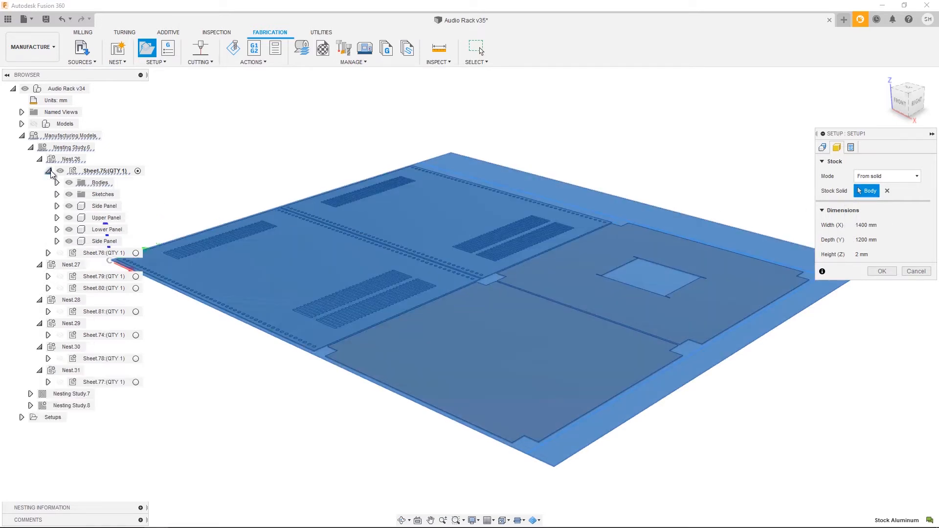
{"action": "left_click", "coordinate": [57, 183]}
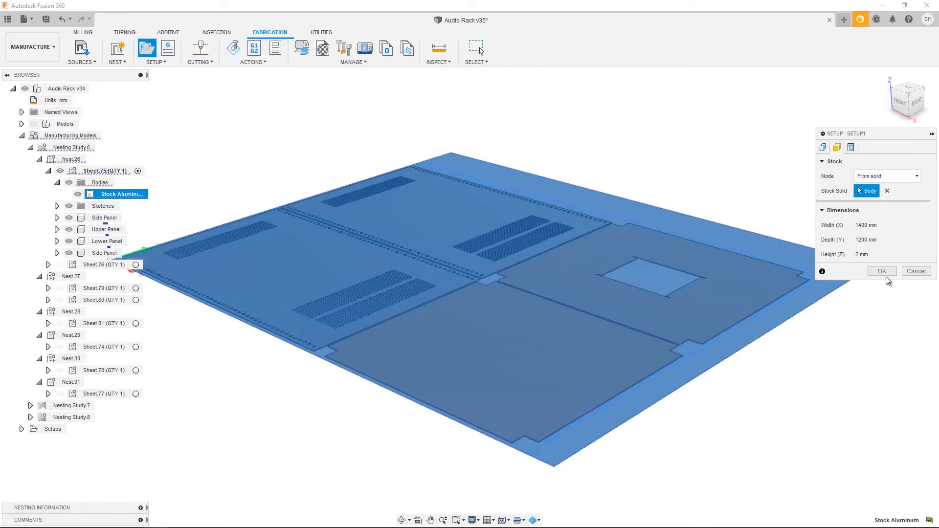
{"action": "left_click", "coordinate": [881, 271]}
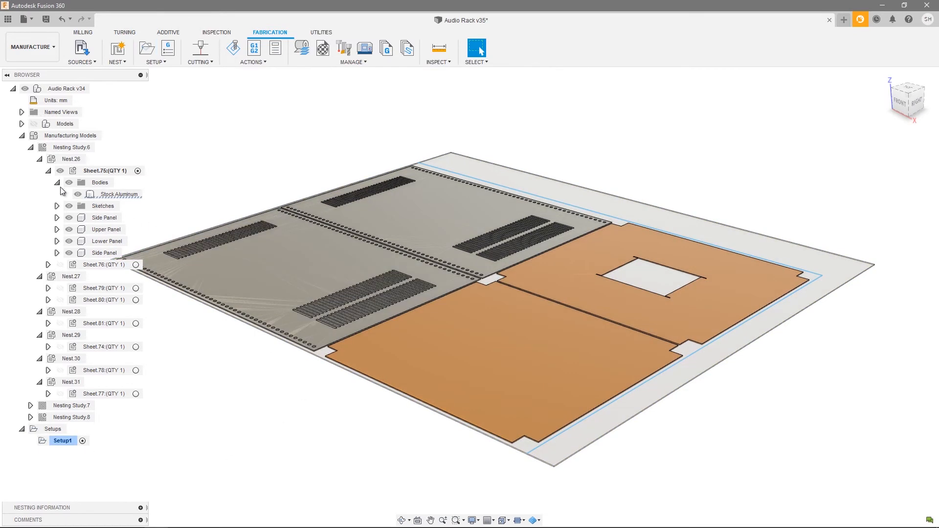
- Collapse Sheet.75 and Nesting Study 6 in the Browser after the 2D Profile toolpath
{"action": "left_click", "coordinate": [48, 170]}
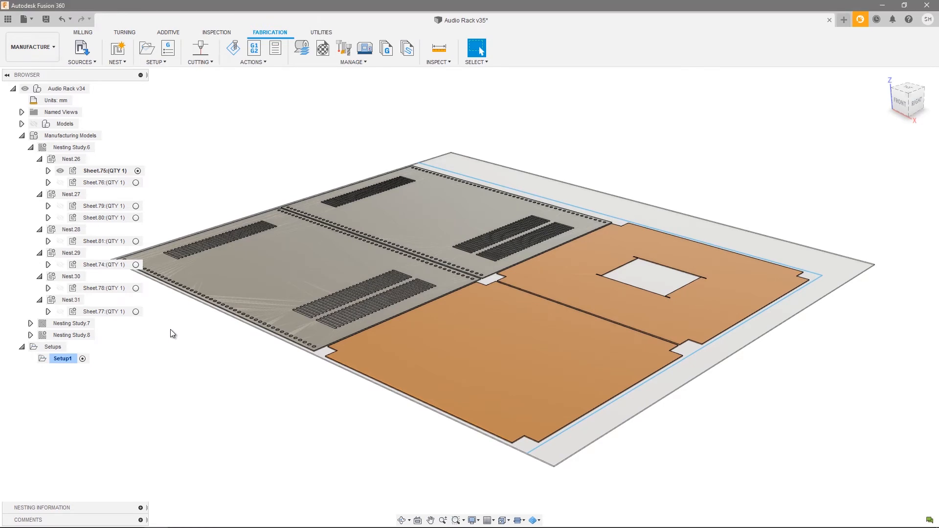
{"action": "mouse_move", "coordinate": [177, 366]}
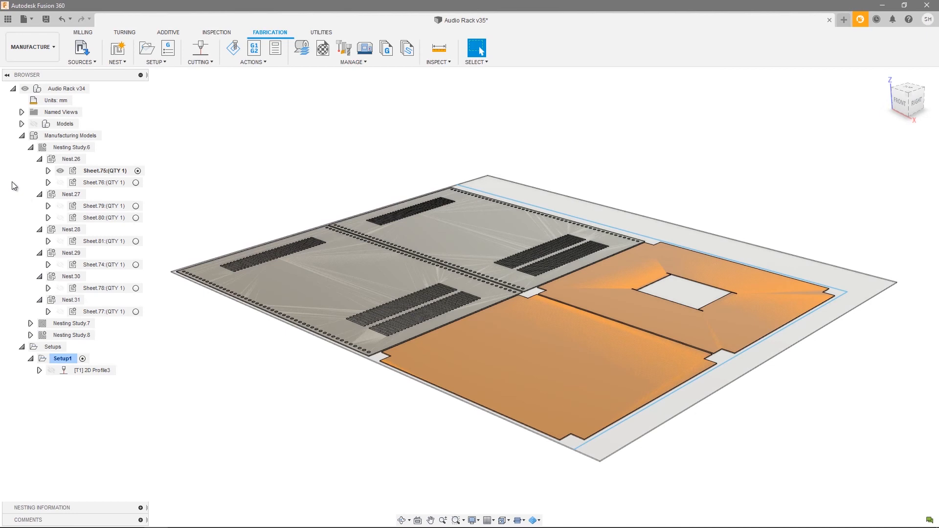
{"action": "left_click", "coordinate": [31, 148]}
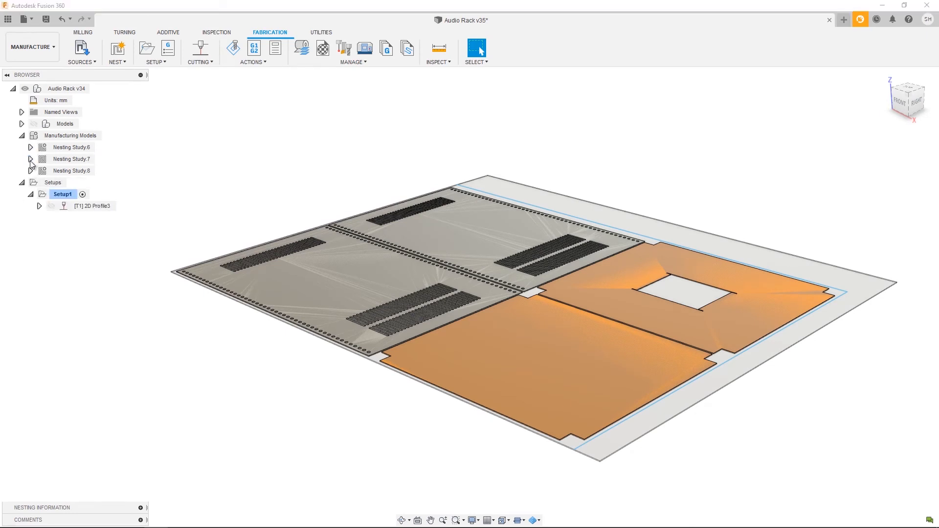
- Expand Nesting Study 7 and start an Export of Sheet.82 under Nest 32
{"action": "left_click", "coordinate": [30, 158]}
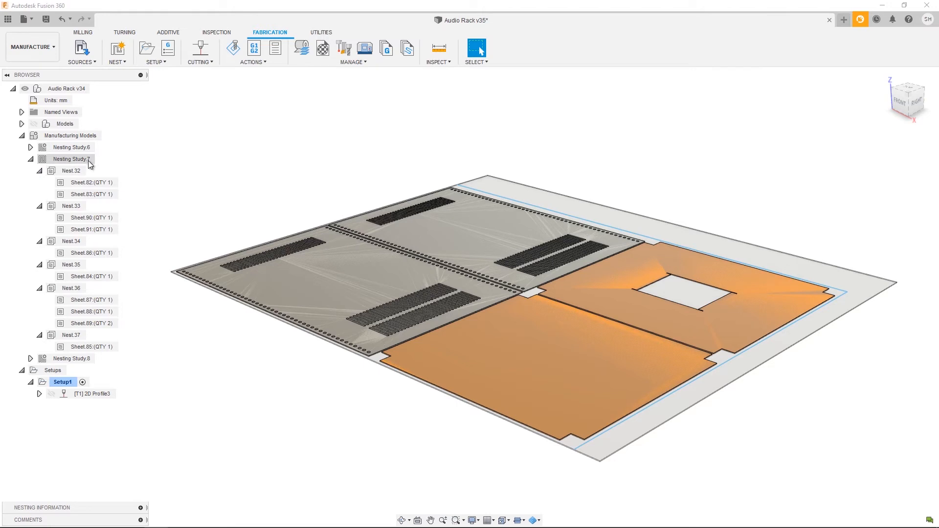
{"action": "left_click", "coordinate": [90, 182]}
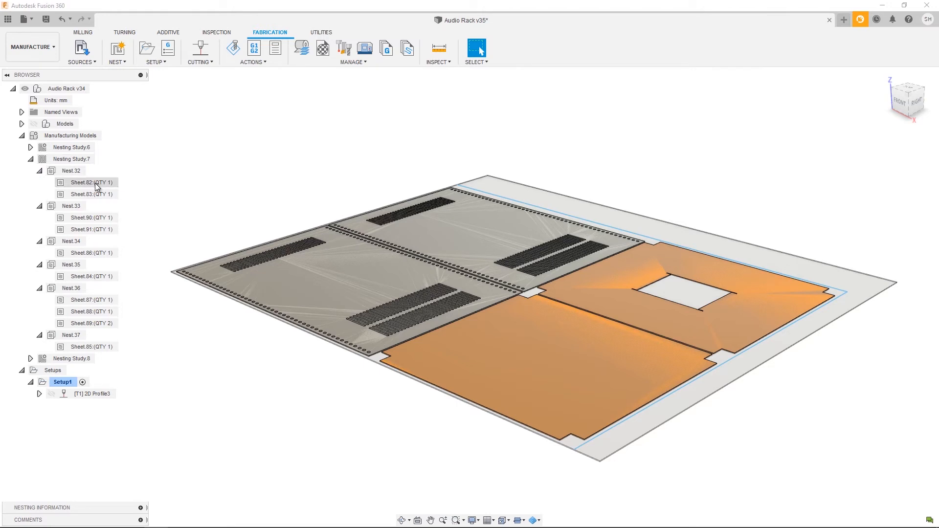
{"action": "left_click", "coordinate": [90, 182]}
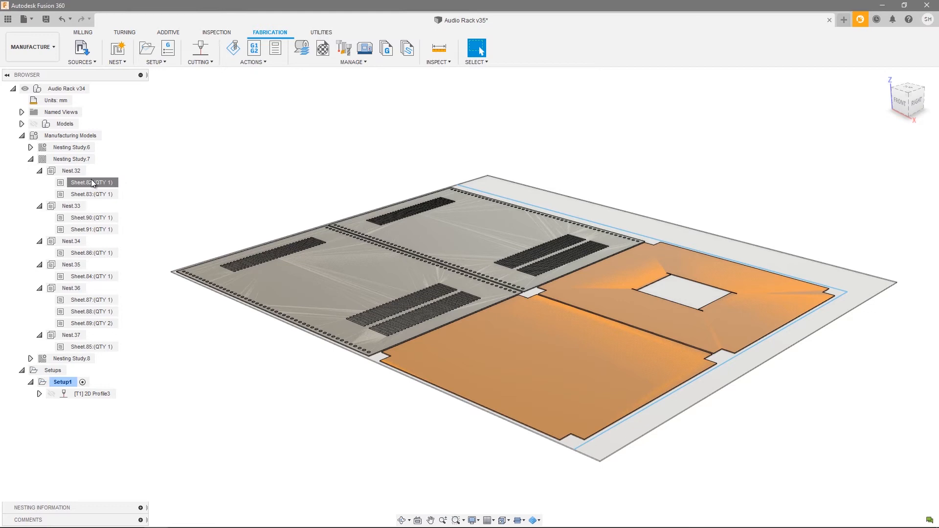
{"action": "right_click", "coordinate": [91, 182]}
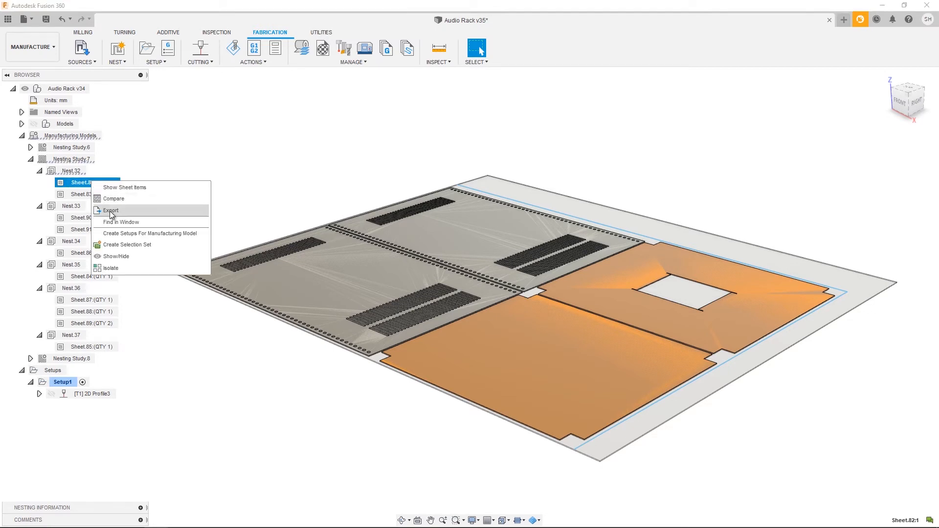
{"action": "left_click", "coordinate": [112, 209]}
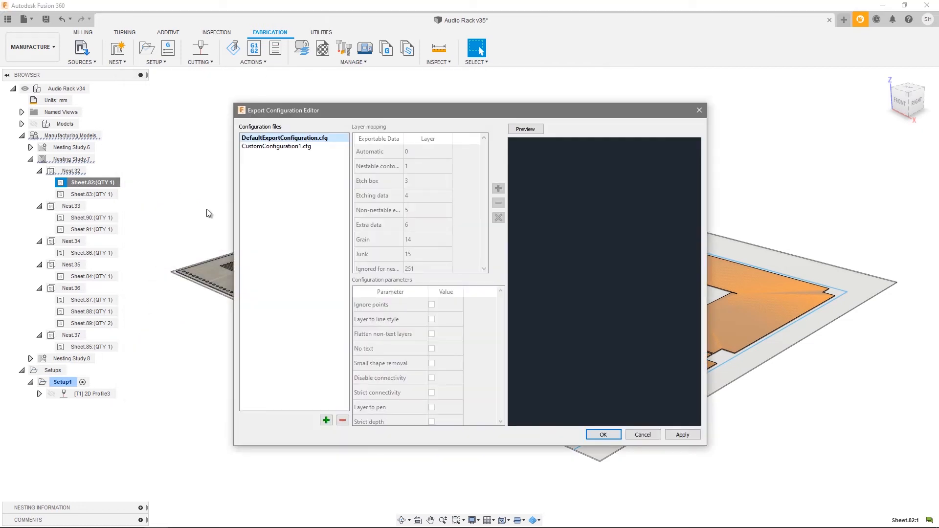
{"action": "mouse_move", "coordinate": [260, 211]}
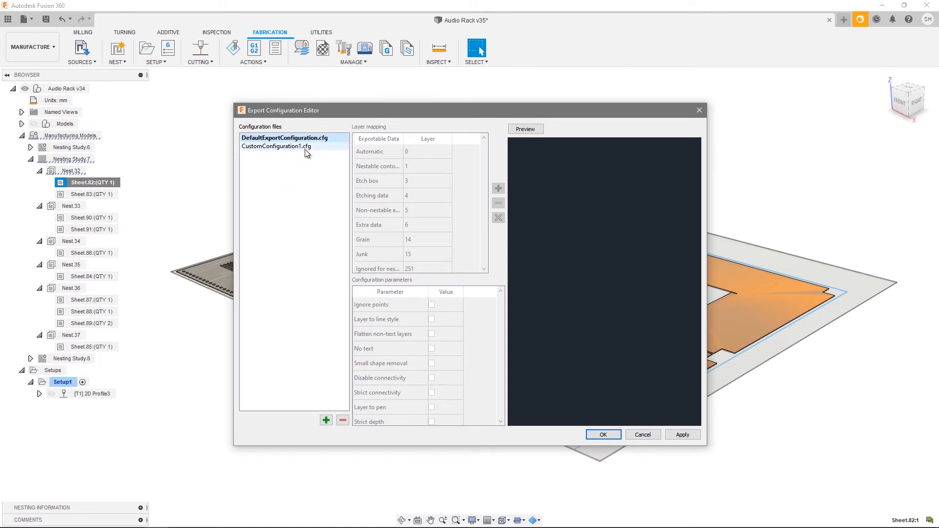
- Select CustomConfiguration1.cfg for Sheet.82's DXF export and preview the flat sheet layout
{"action": "left_click", "coordinate": [276, 146]}
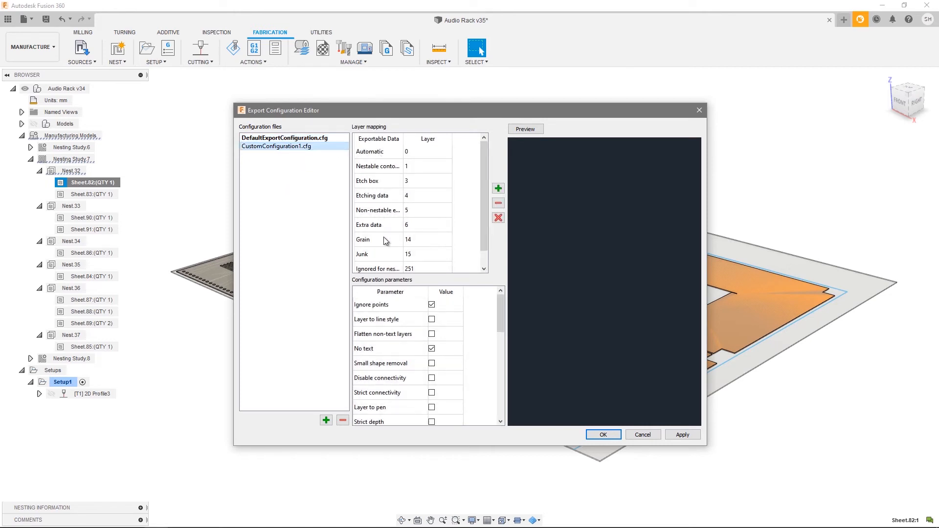
{"action": "mouse_move", "coordinate": [385, 255]}
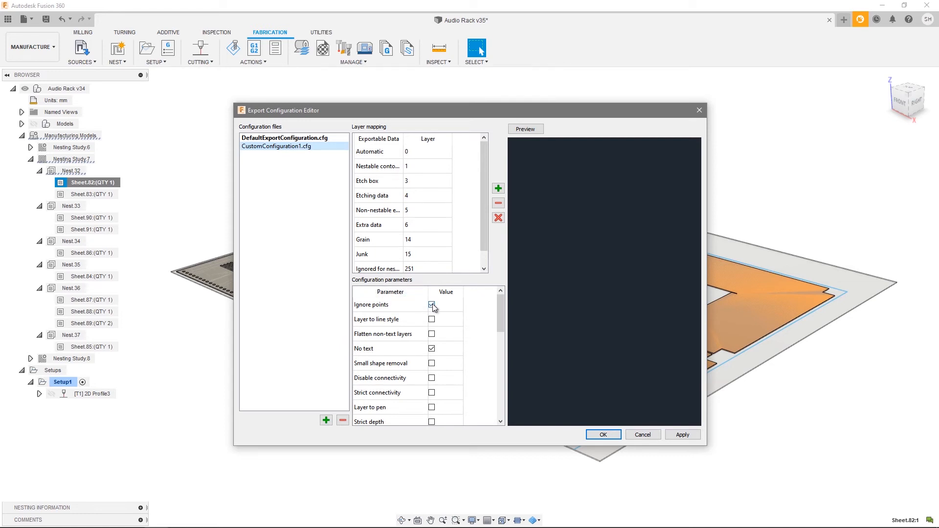
{"action": "left_click", "coordinate": [431, 305]}
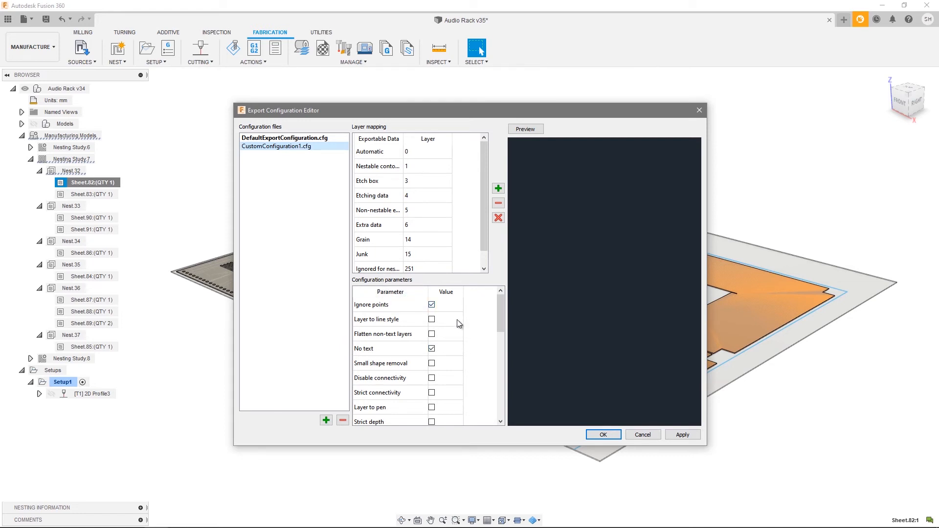
{"action": "left_click", "coordinate": [524, 129]}
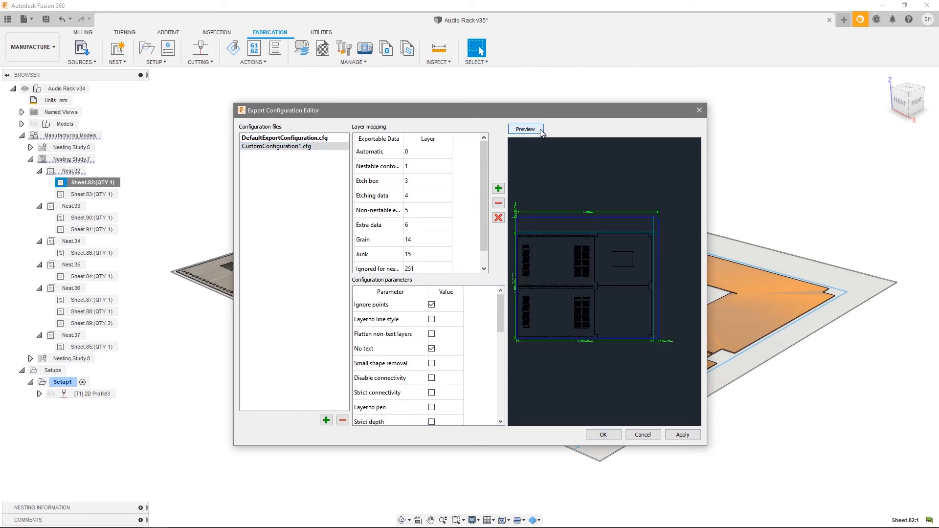
{"action": "left_click", "coordinate": [525, 129]}
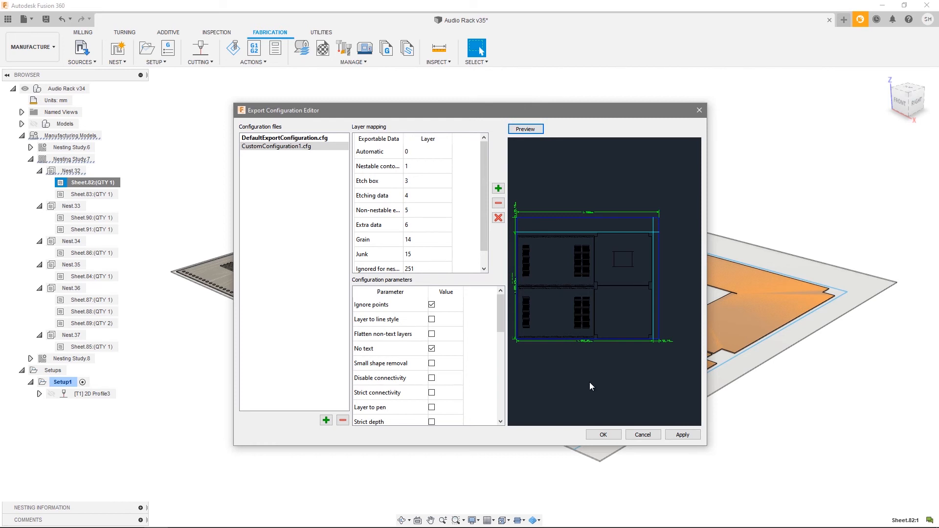
{"action": "left_click", "coordinate": [603, 434]}
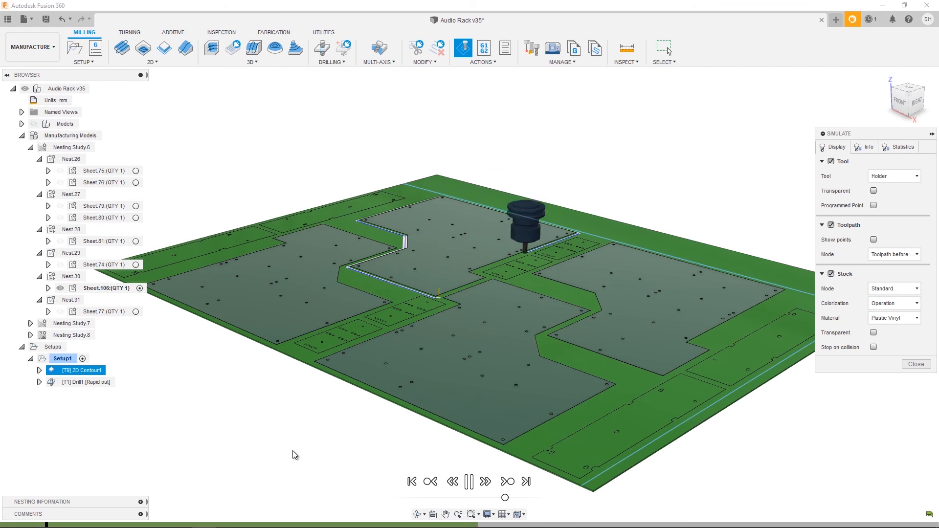
- Play the Setup1 simulation so the 2D Contour cuts trace around the nested parts
{"action": "left_click", "coordinate": [470, 481]}
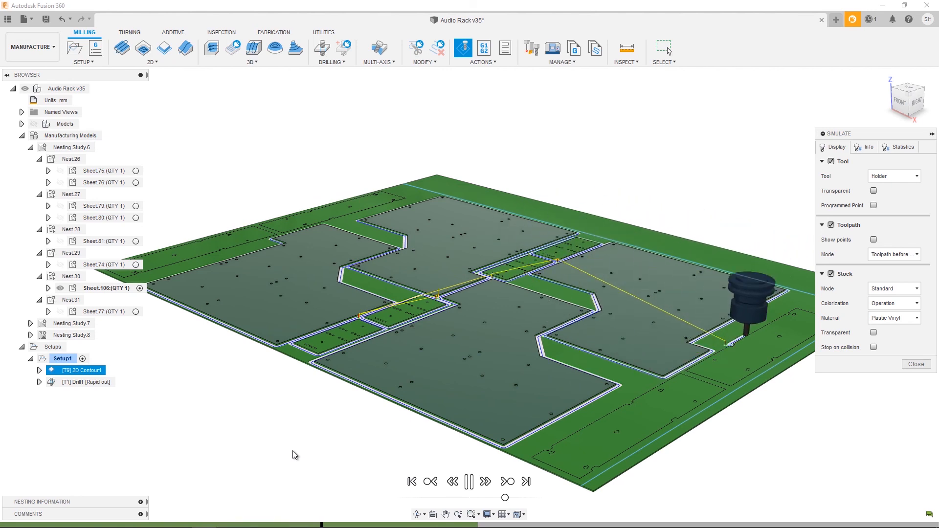
{"action": "left_click", "coordinate": [485, 482]}
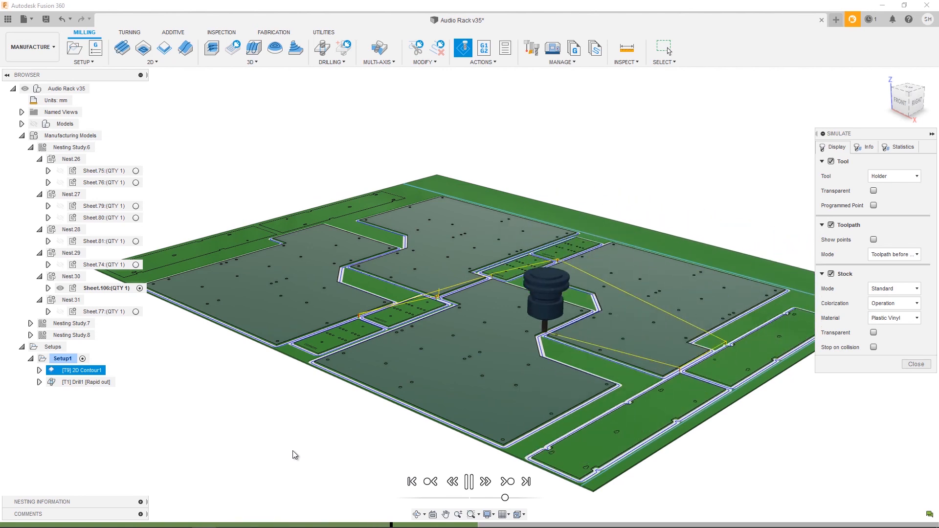